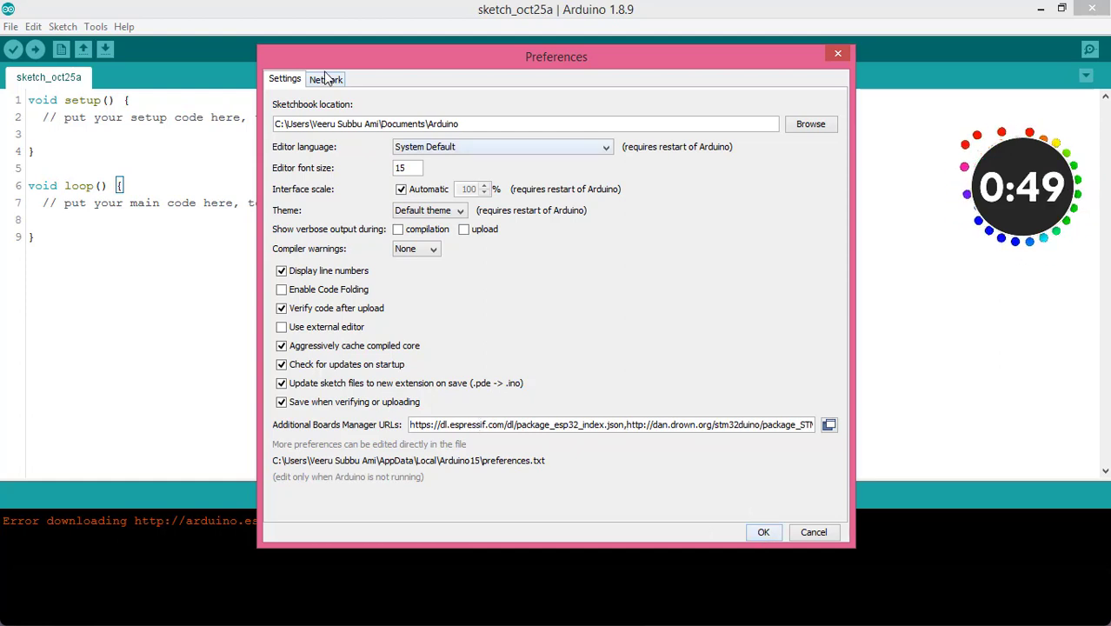
Save the ESP32 and STM32 board index URLs in Preferences and show the Tools menu
left_click(325, 78)
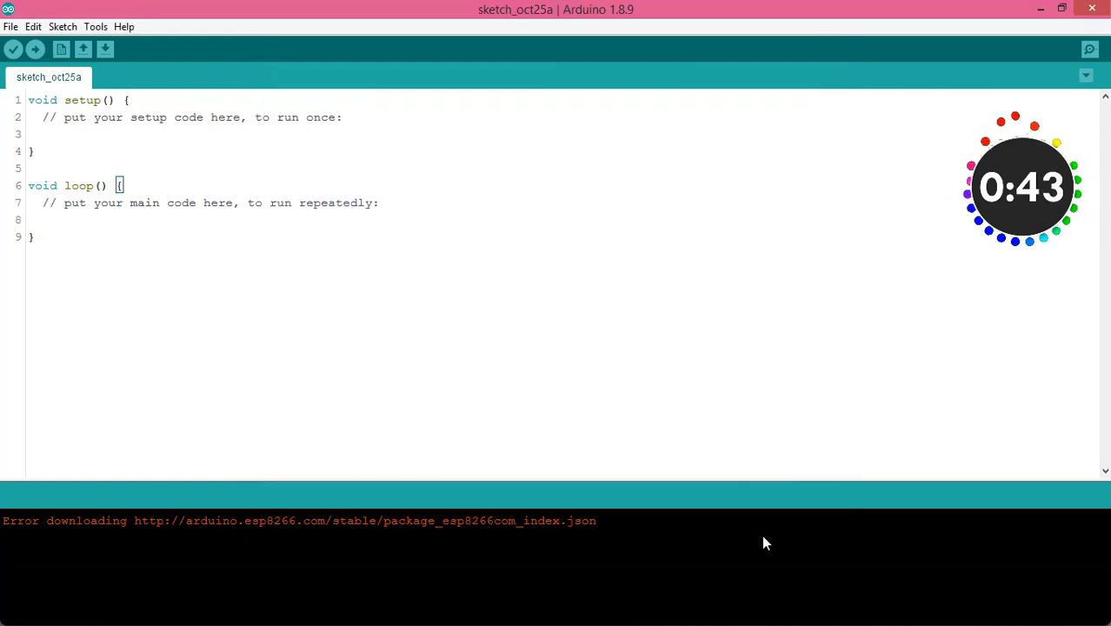
left_click(95, 26)
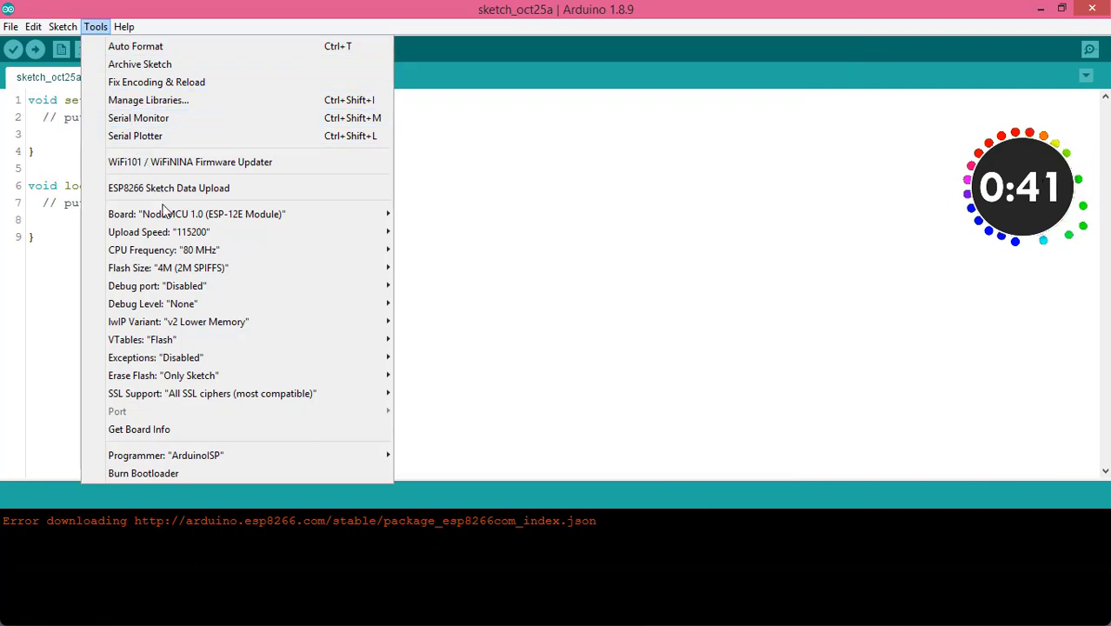
Launch Boards Manager from the Tools > Board submenu
left_click(196, 214)
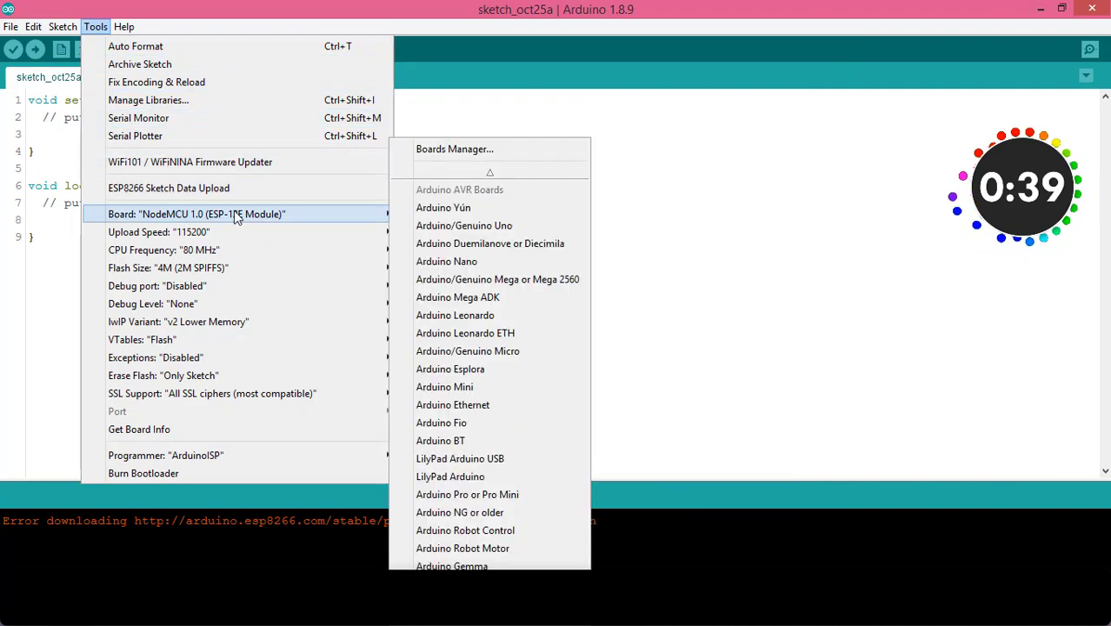
left_click(453, 148)
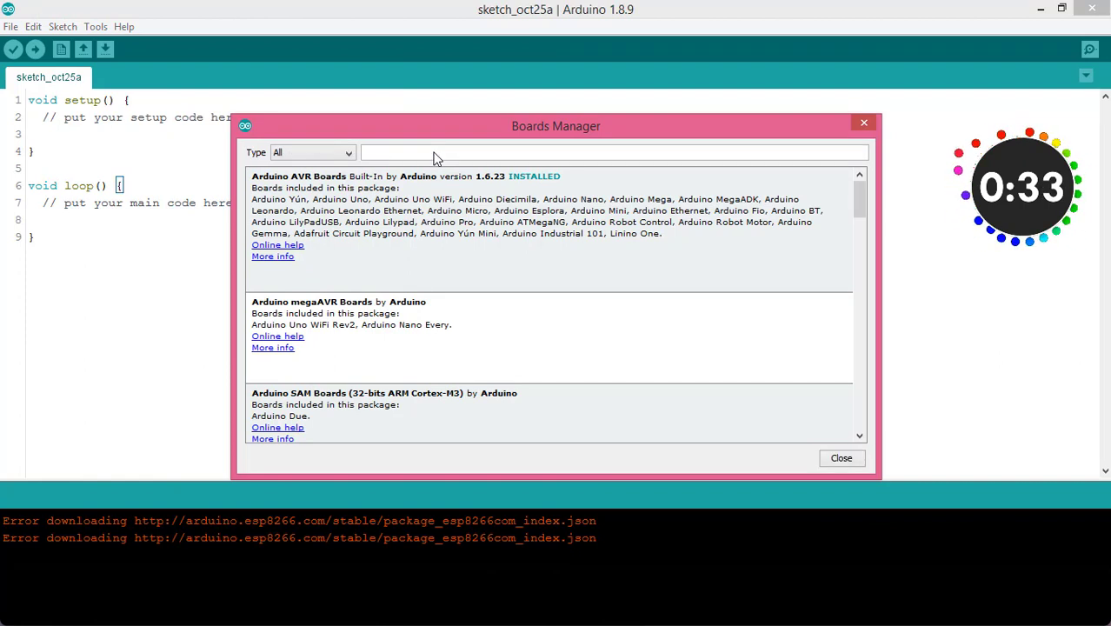
Search 'esp32' and install esp32 by Espressif Systems, version 1.0.4
type("esp32")
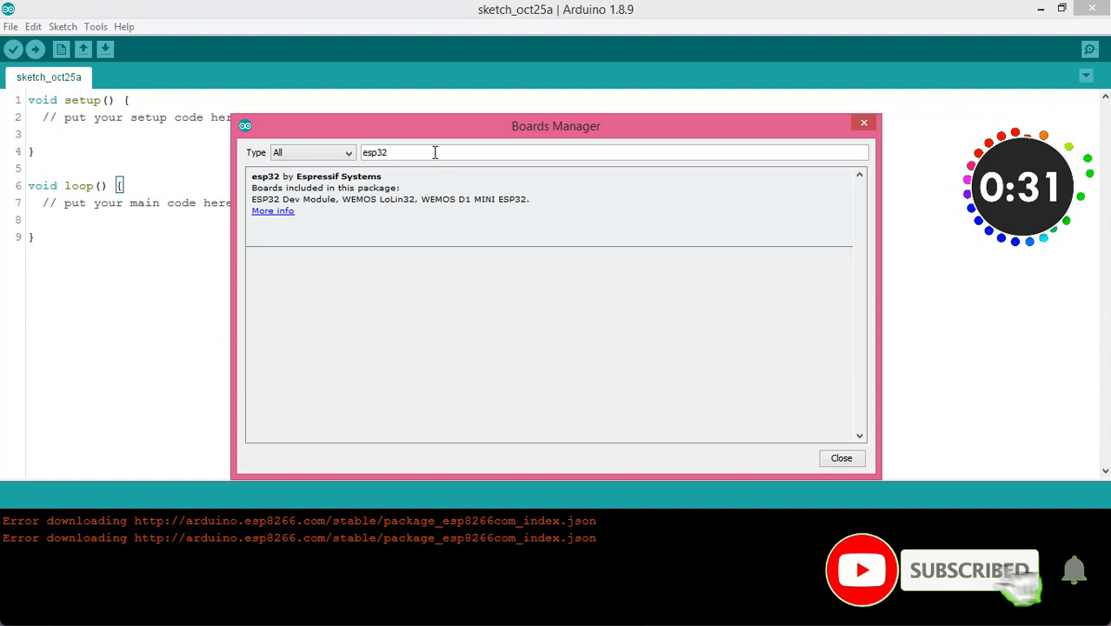
left_click(809, 230)
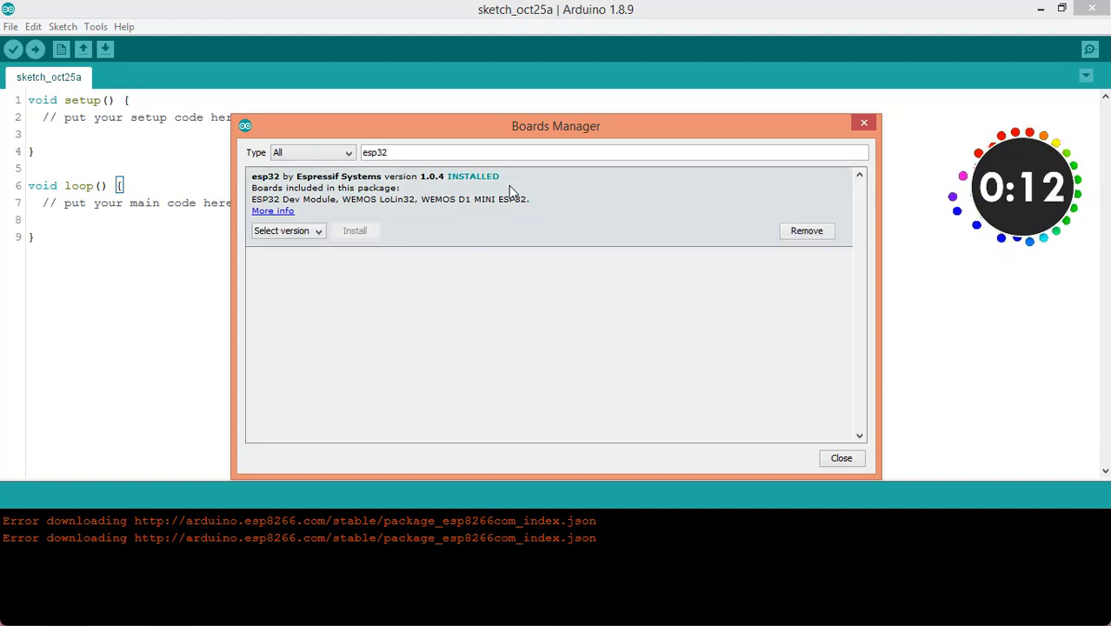
Close Boards Manager and scroll the board list to ESP32 Dev Module and Wrover Module
left_click(841, 458)
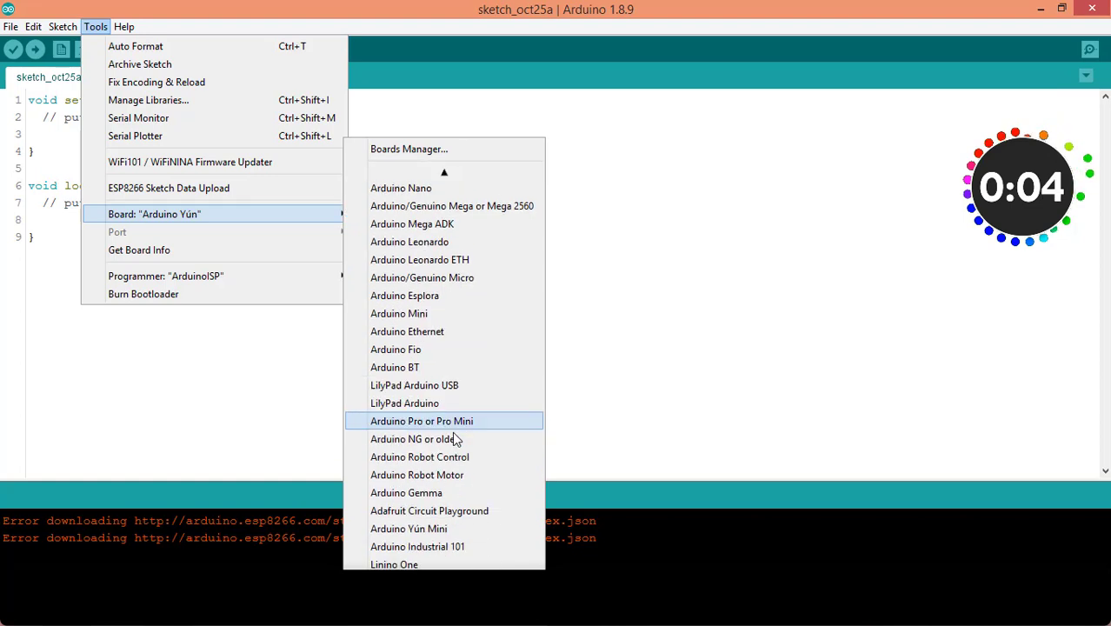
scroll("down", 3)
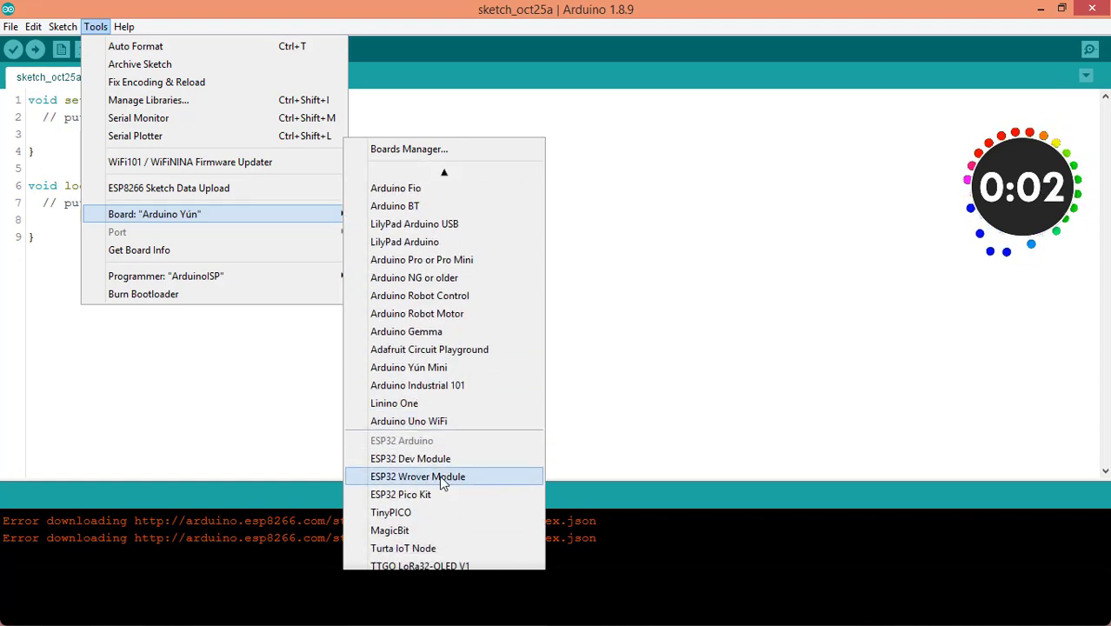